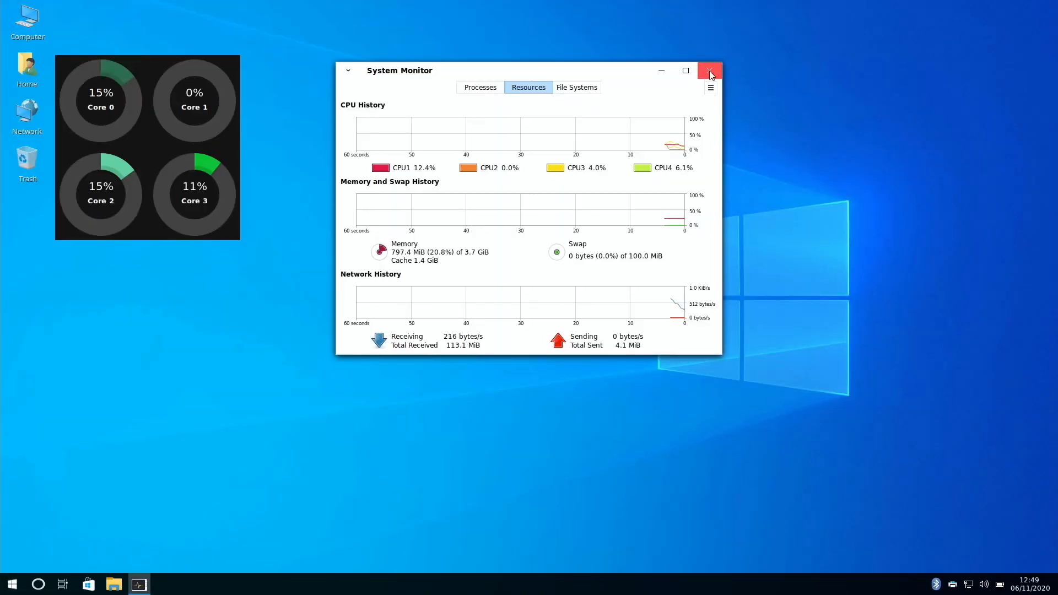
mouse_move(96, 456)
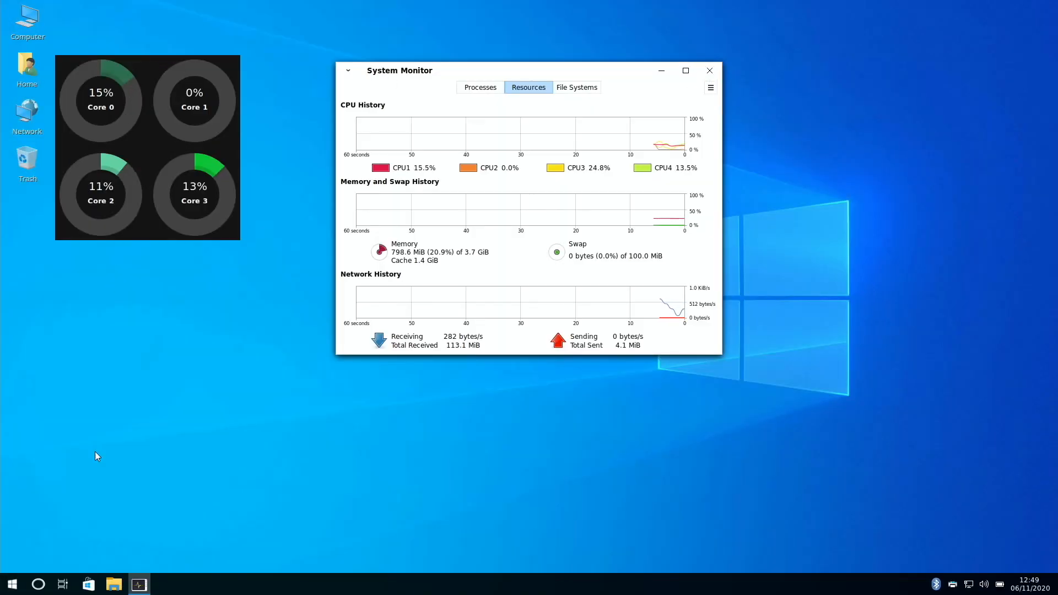
Show the Start menu's Preferences category listing Backgrounds, Desklets and Applets
click(12, 584)
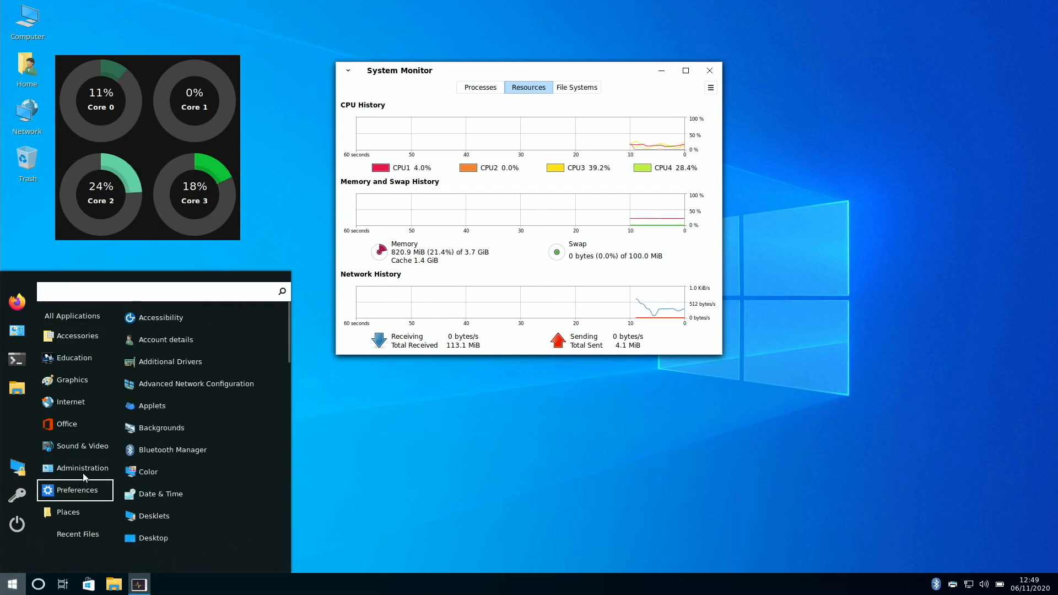
click(84, 468)
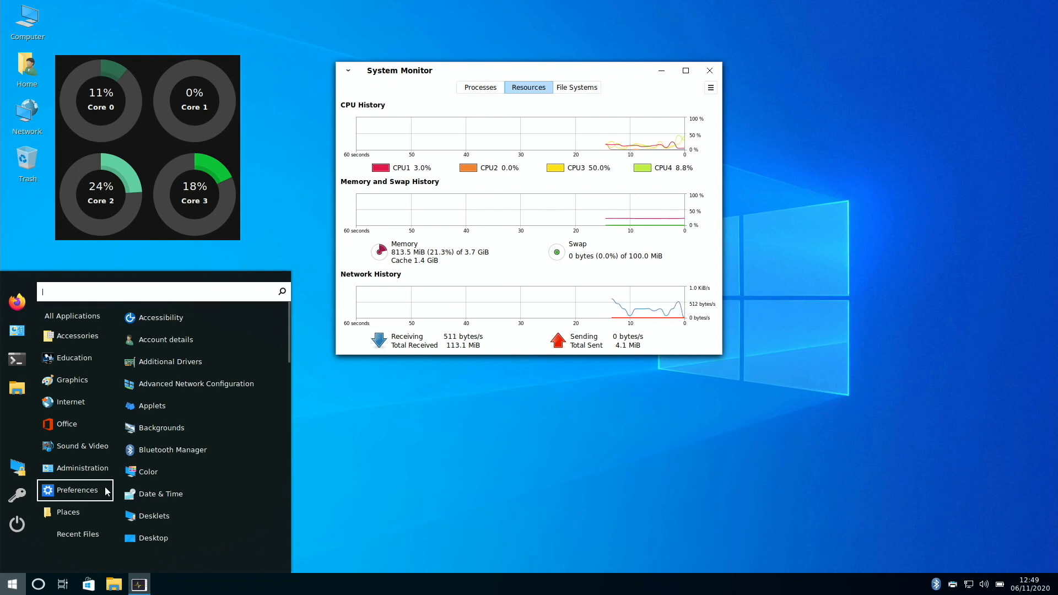
mouse_move(151, 405)
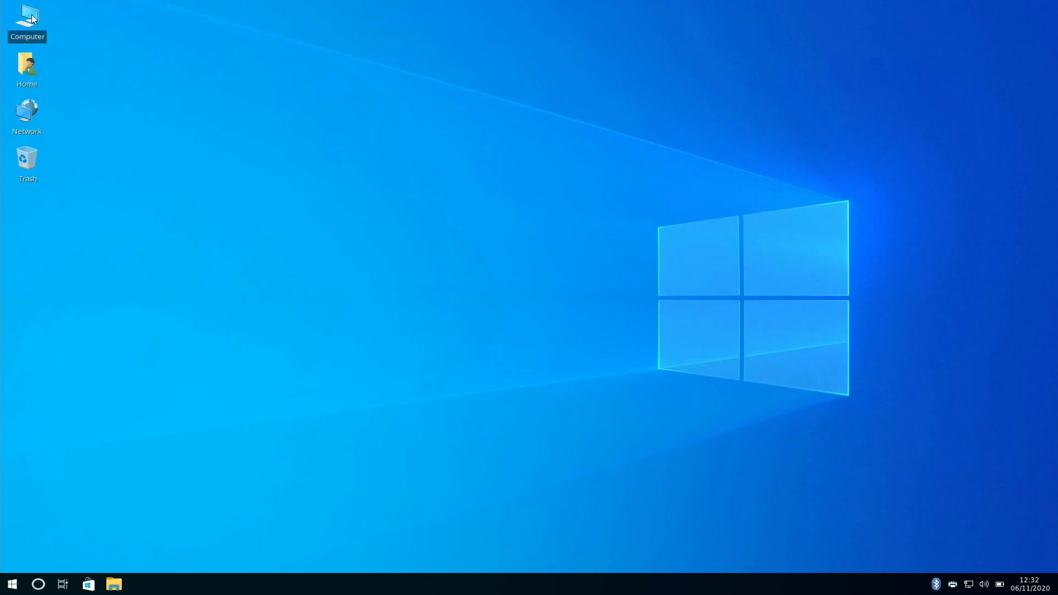
mouse_move(42, 50)
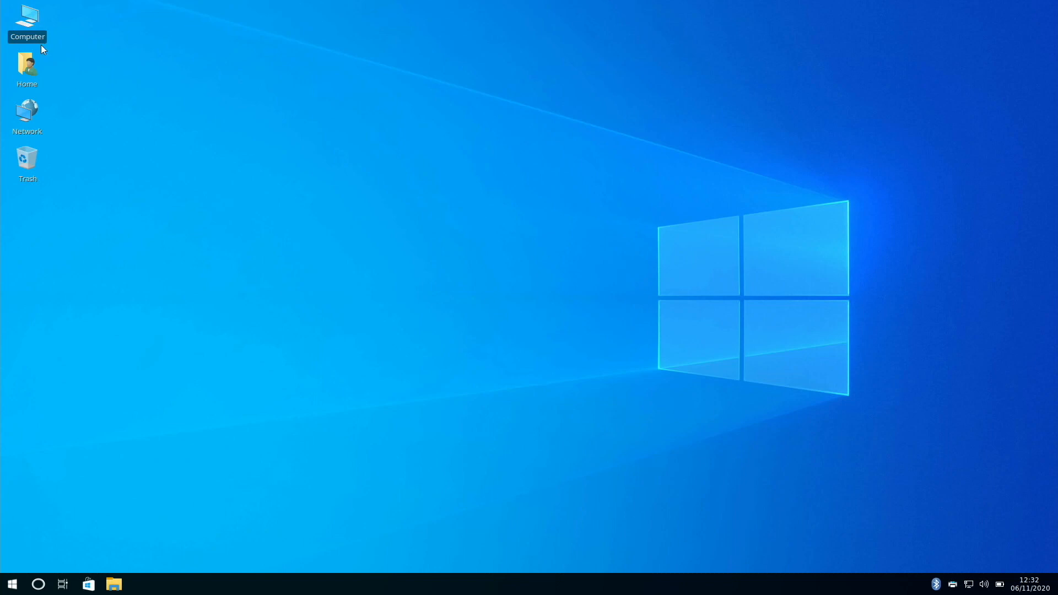
mouse_move(27, 118)
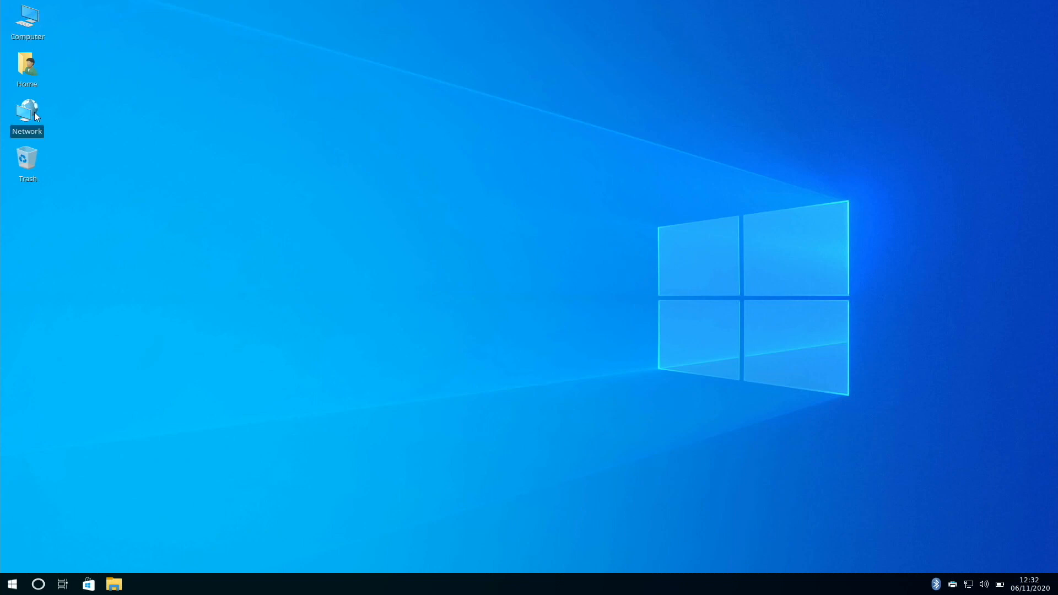
mouse_move(27, 160)
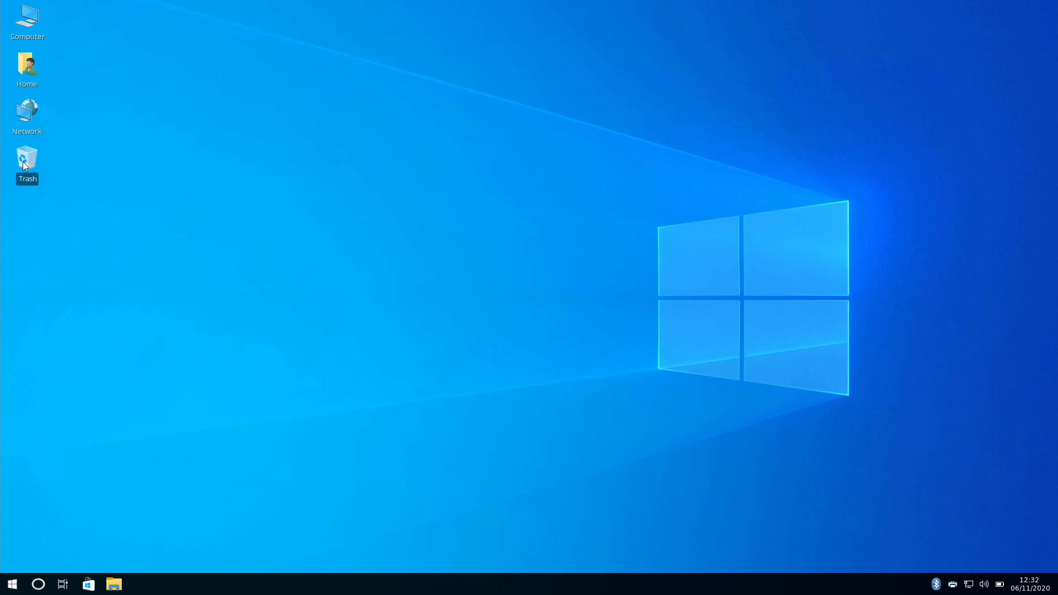
mouse_move(929, 459)
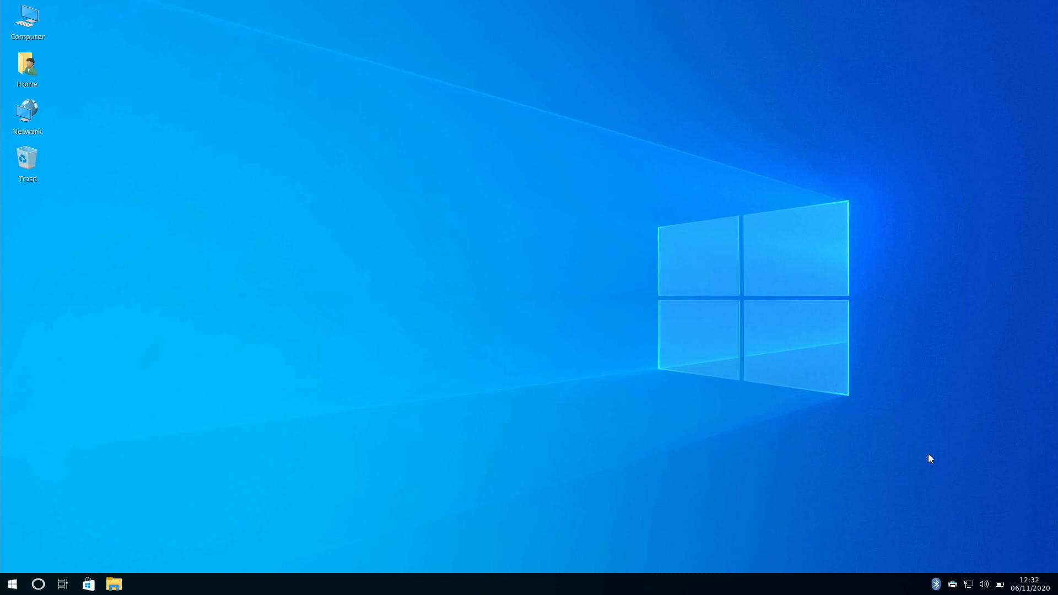
mouse_move(998, 586)
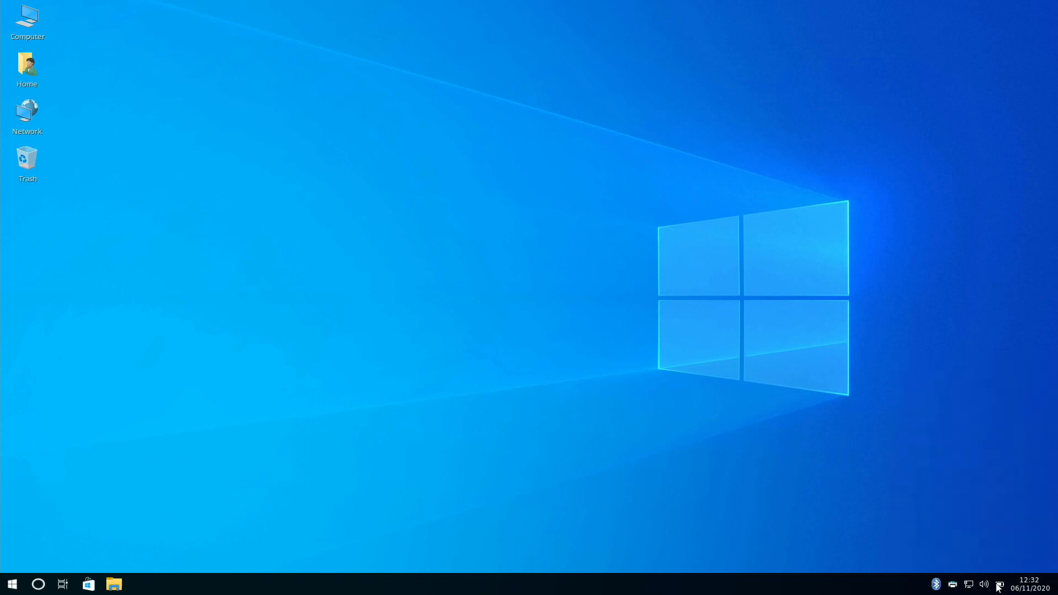
Check the wireless mouse battery, then view the Printers and Bluetooth tray menus
click(999, 584)
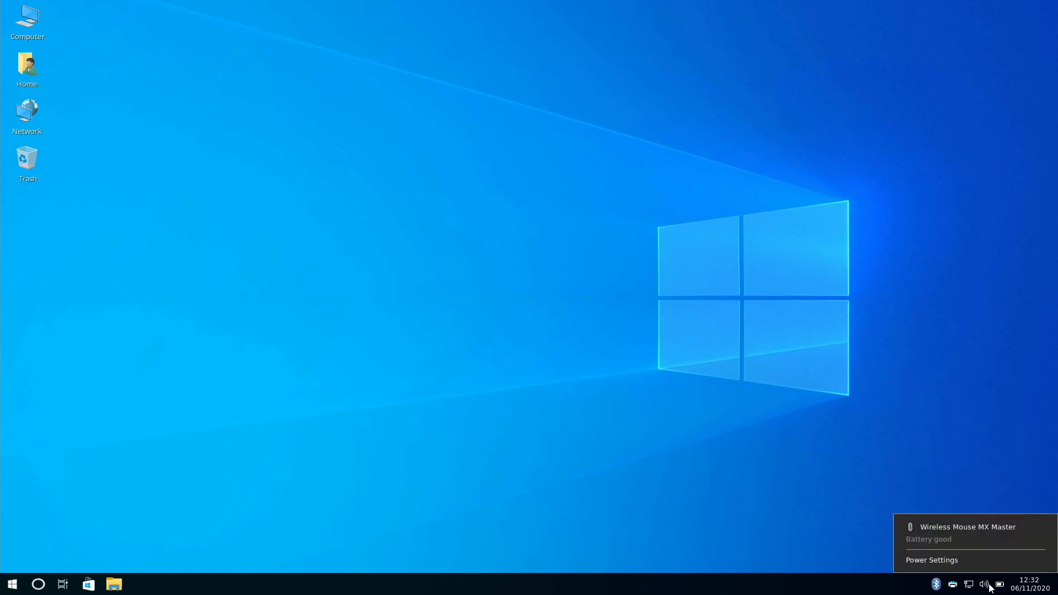
click(985, 583)
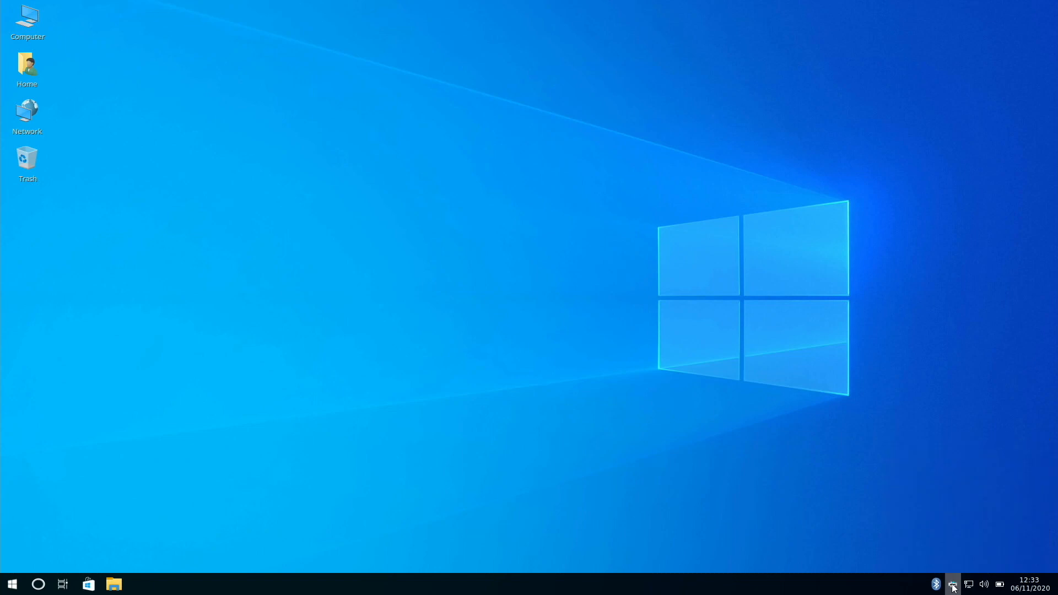
right_click(952, 583)
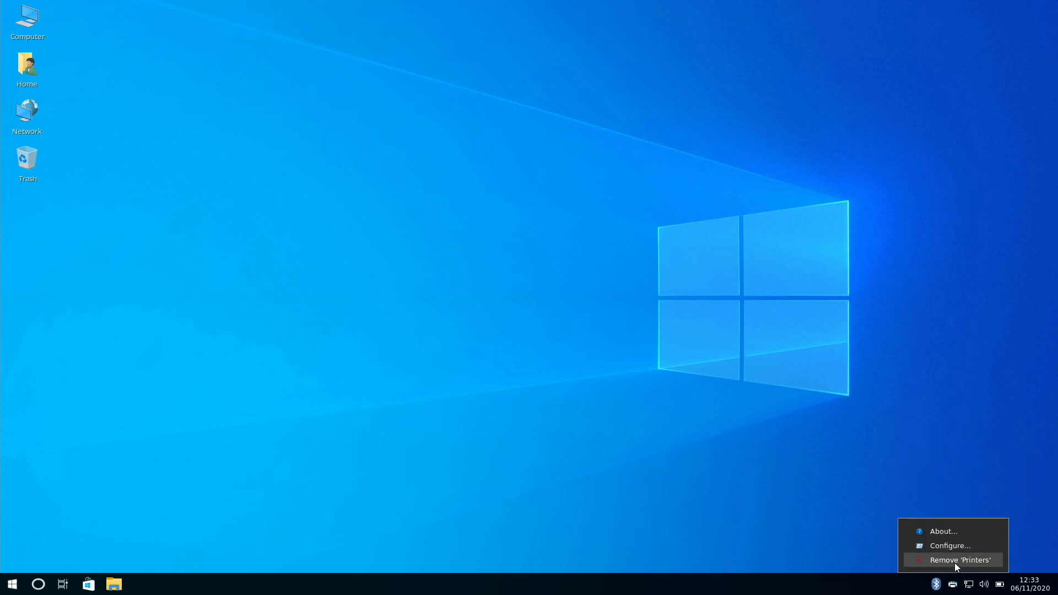
right_click(935, 584)
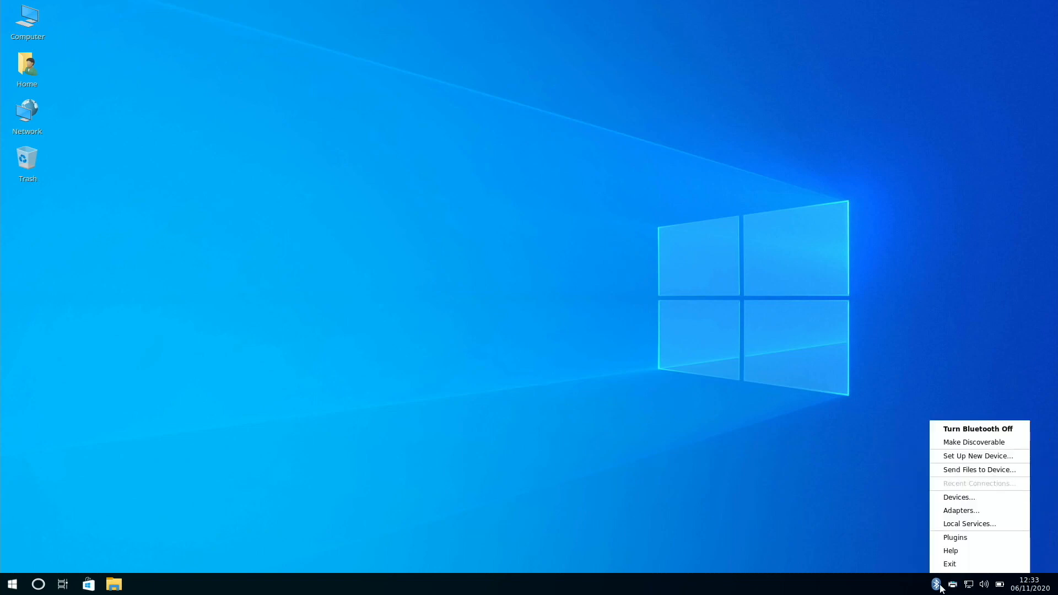
Open and close the file manager and Software Manager, then show the workspace overview
click(209, 490)
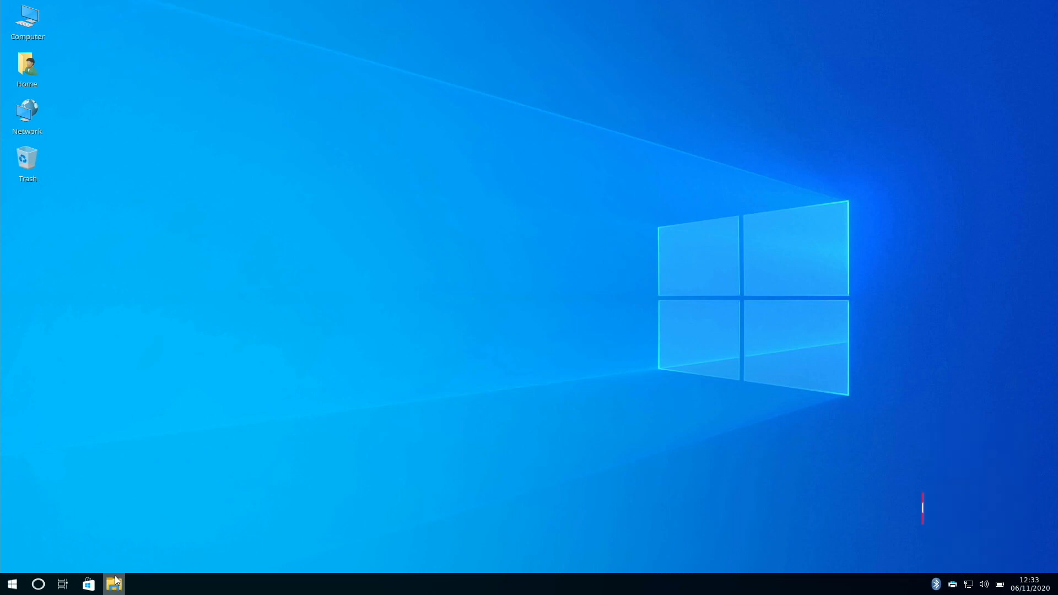
click(114, 584)
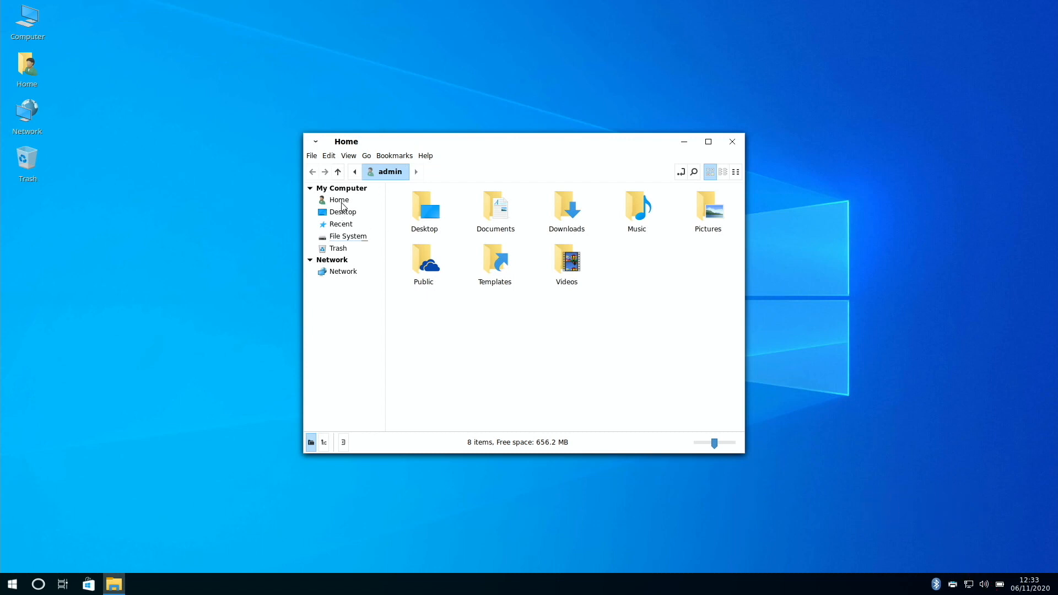
click(731, 142)
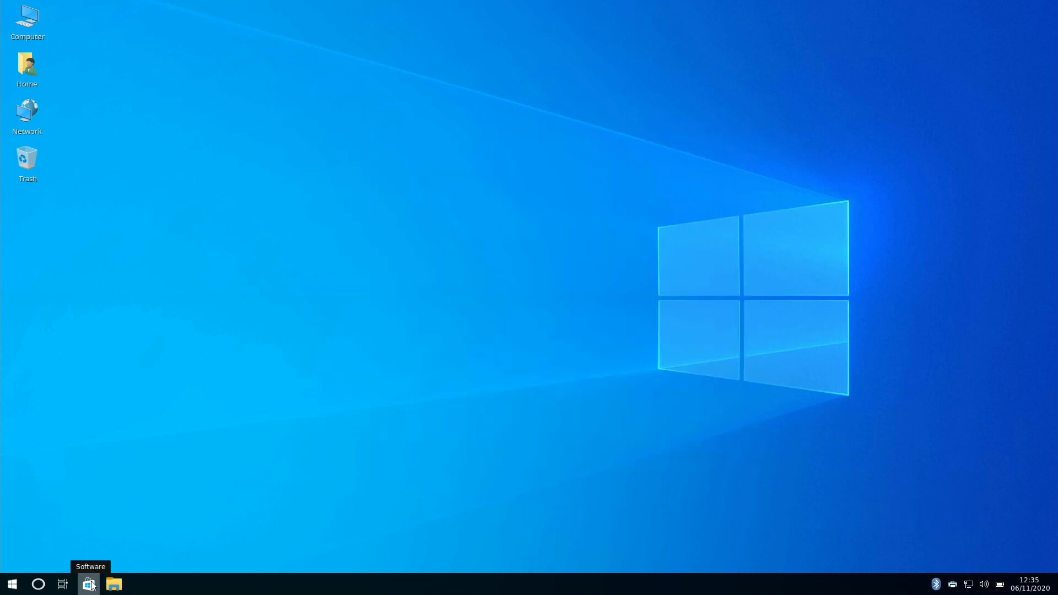
click(88, 584)
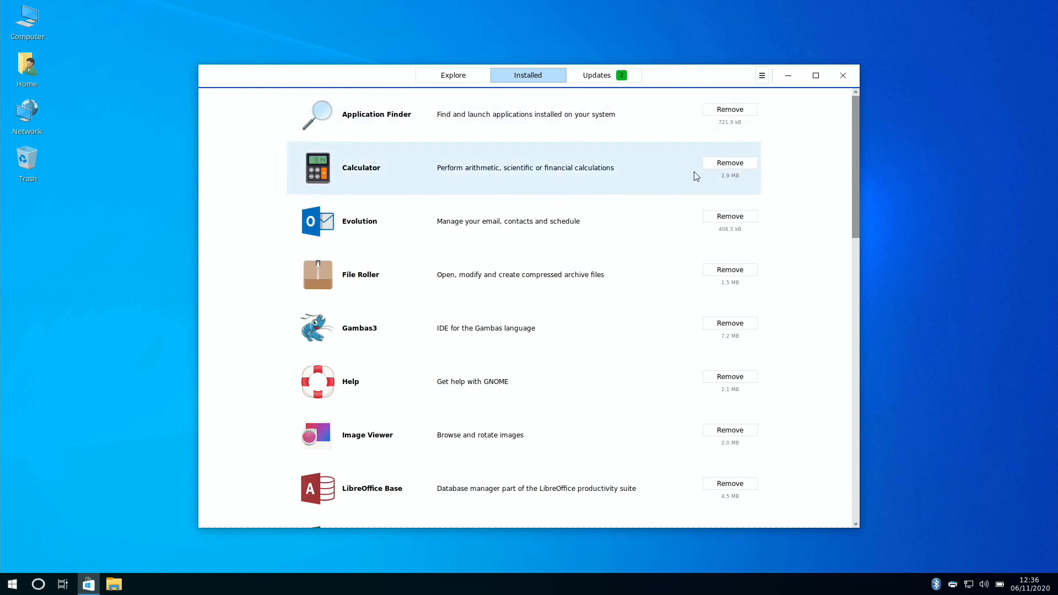
click(602, 75)
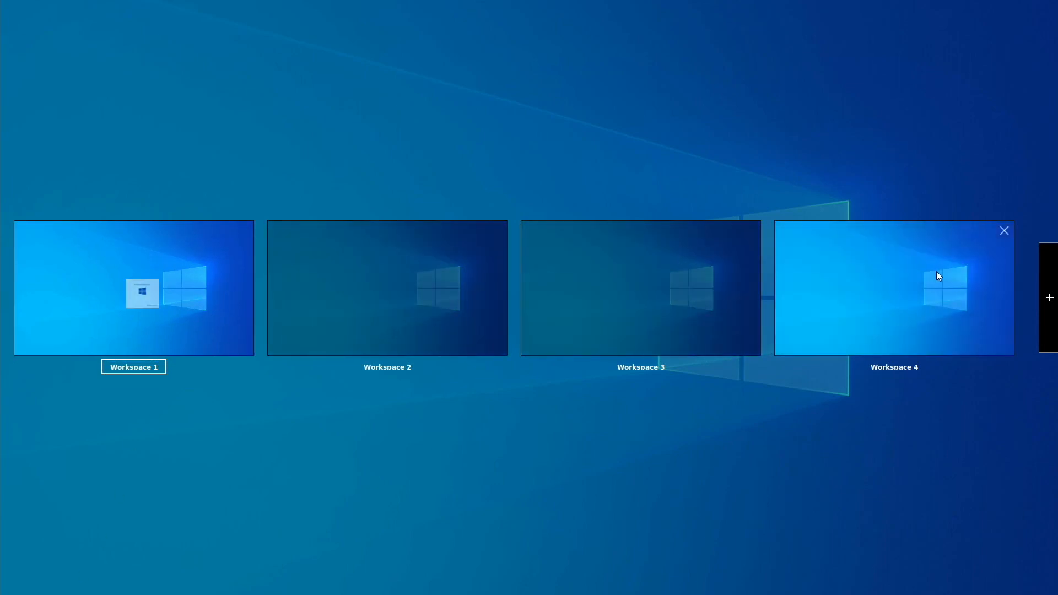
Leave the workspace overview and reopen the application menu
click(10, 584)
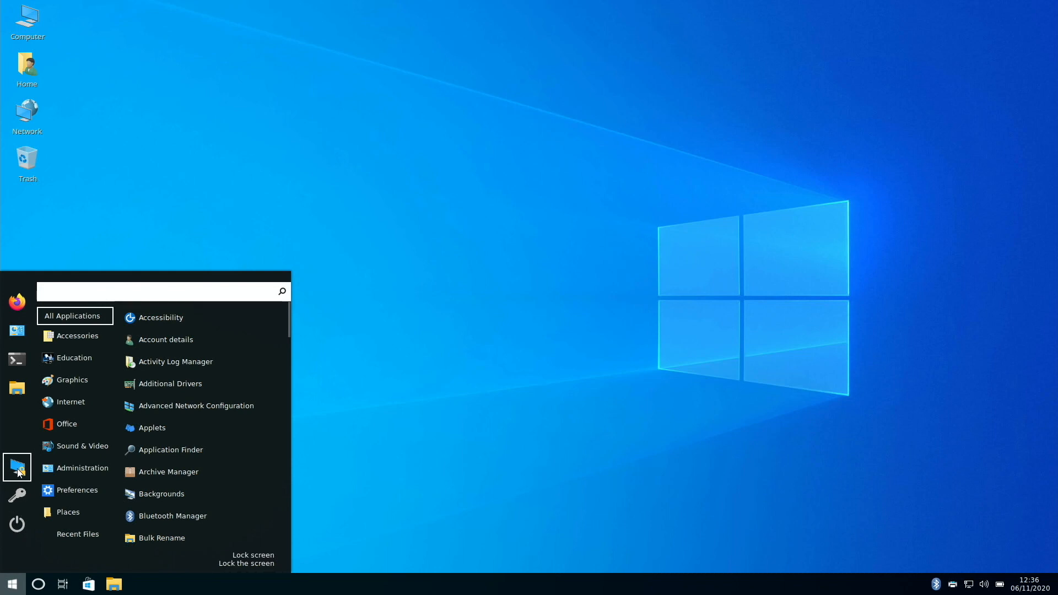
mouse_move(16, 358)
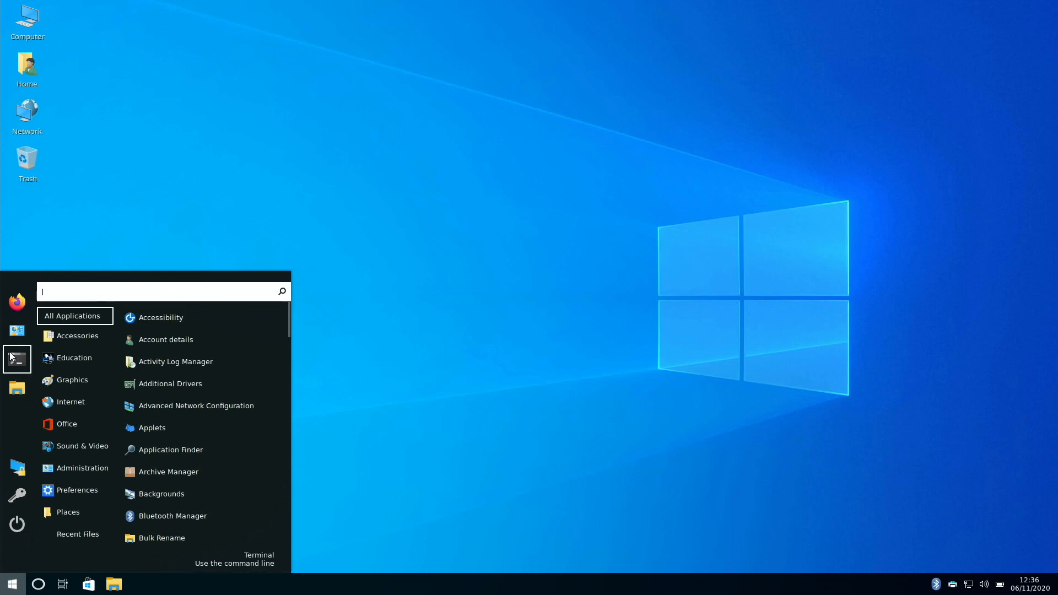
mouse_move(16, 301)
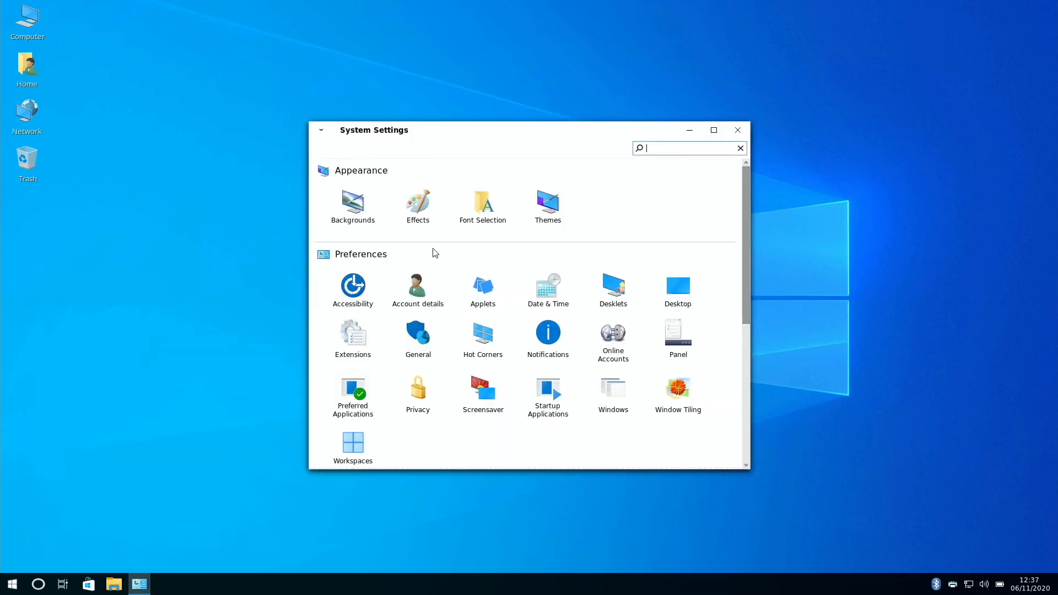
mouse_move(557, 210)
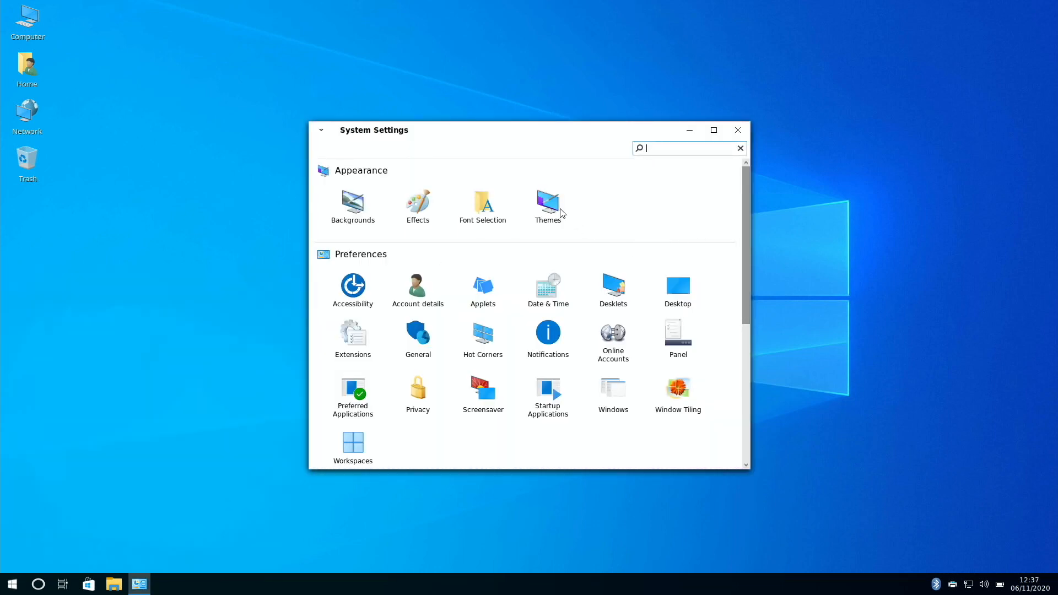
mouse_move(483, 335)
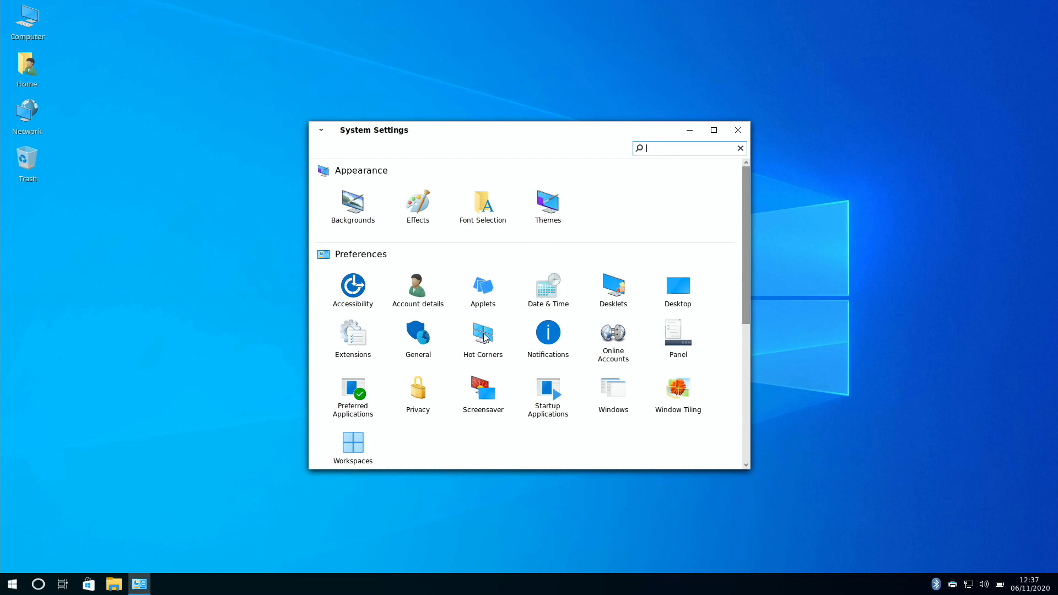
View the Hot Corners and Desktop icon settings, then open the Desklets manager
click(482, 333)
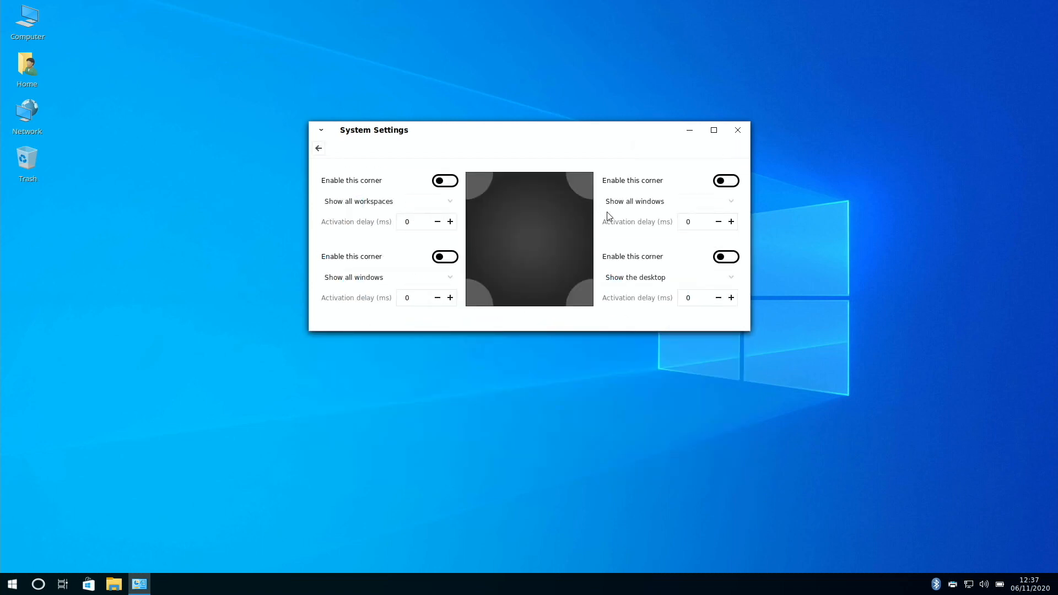
click(318, 147)
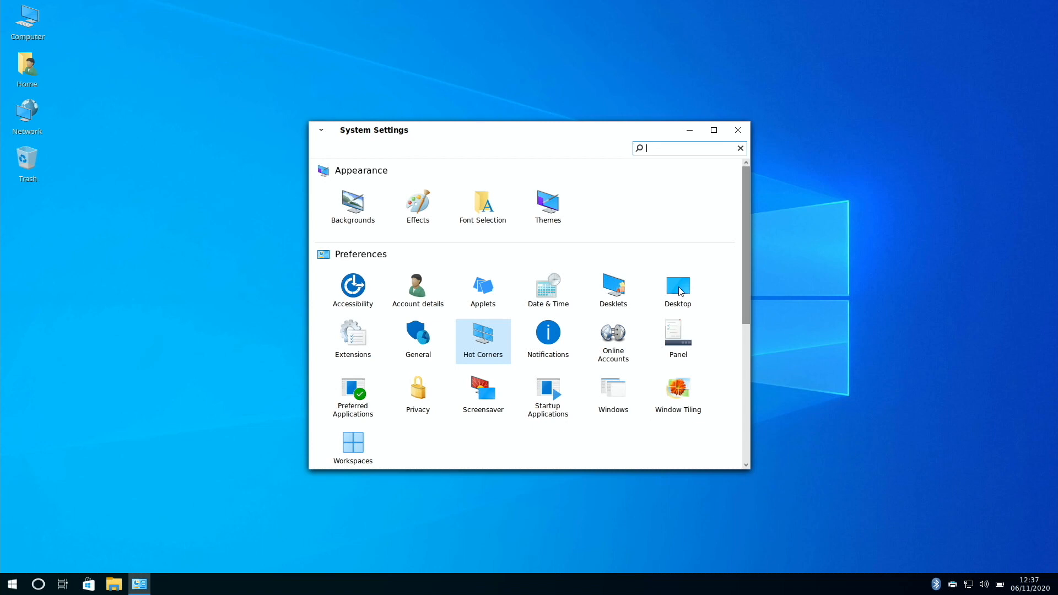
click(677, 286)
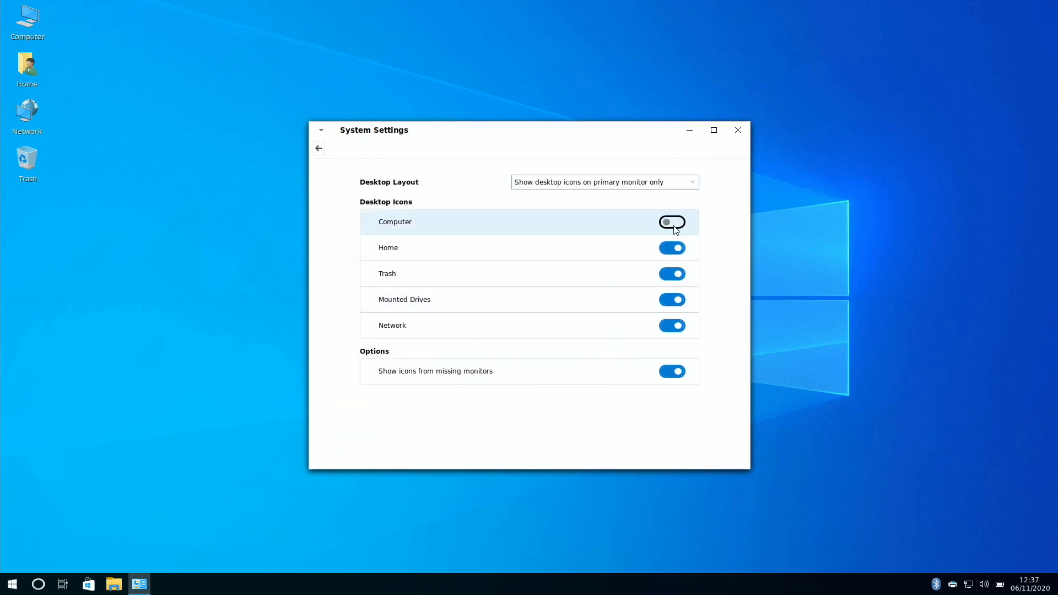
click(671, 222)
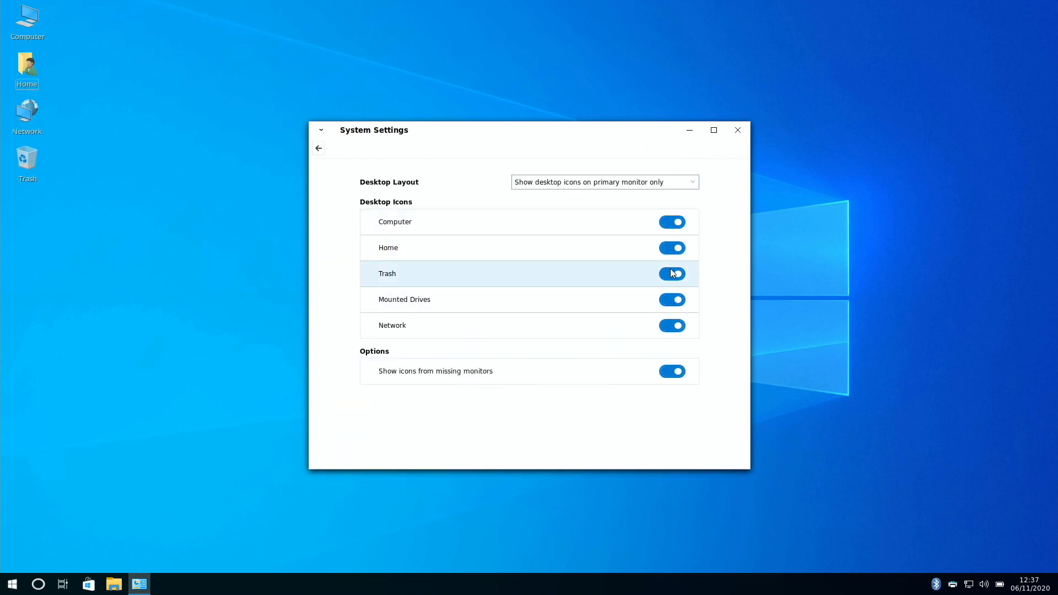
click(736, 130)
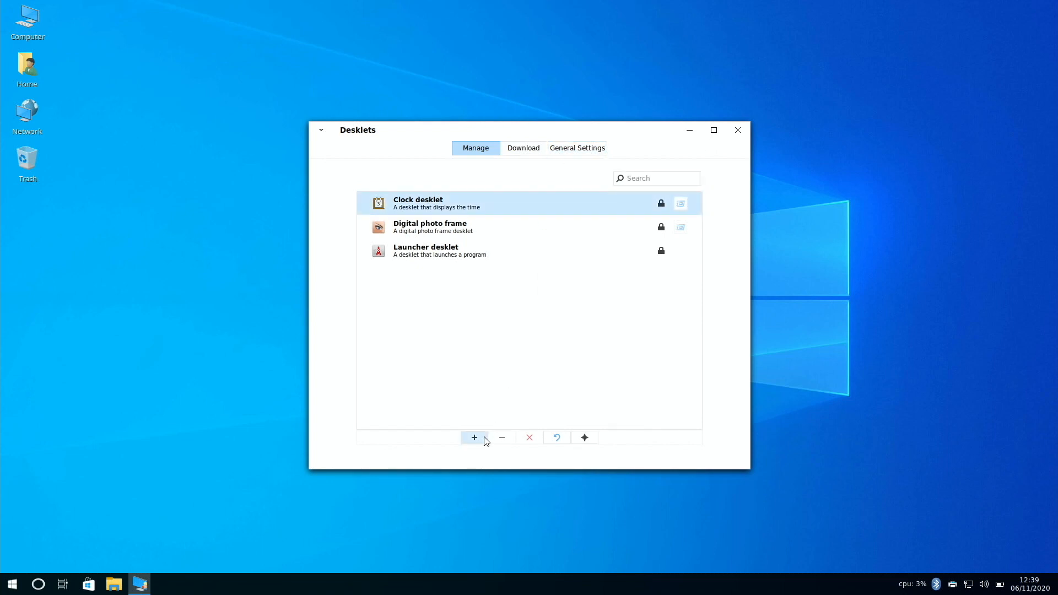
Add the Clock desklet, refresh the download cache and install the Weather Desklet
click(473, 437)
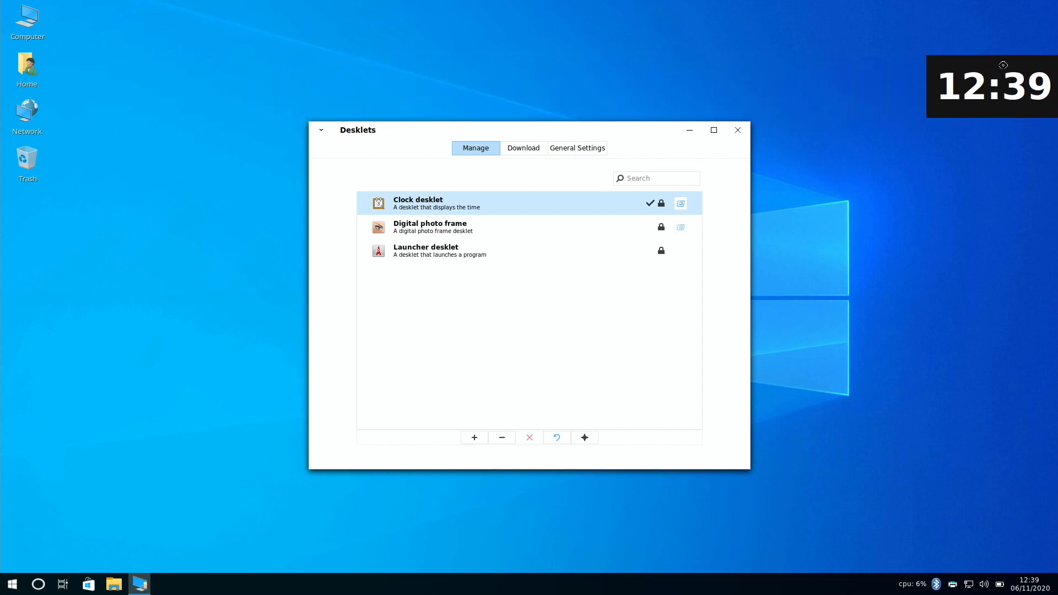
click(522, 148)
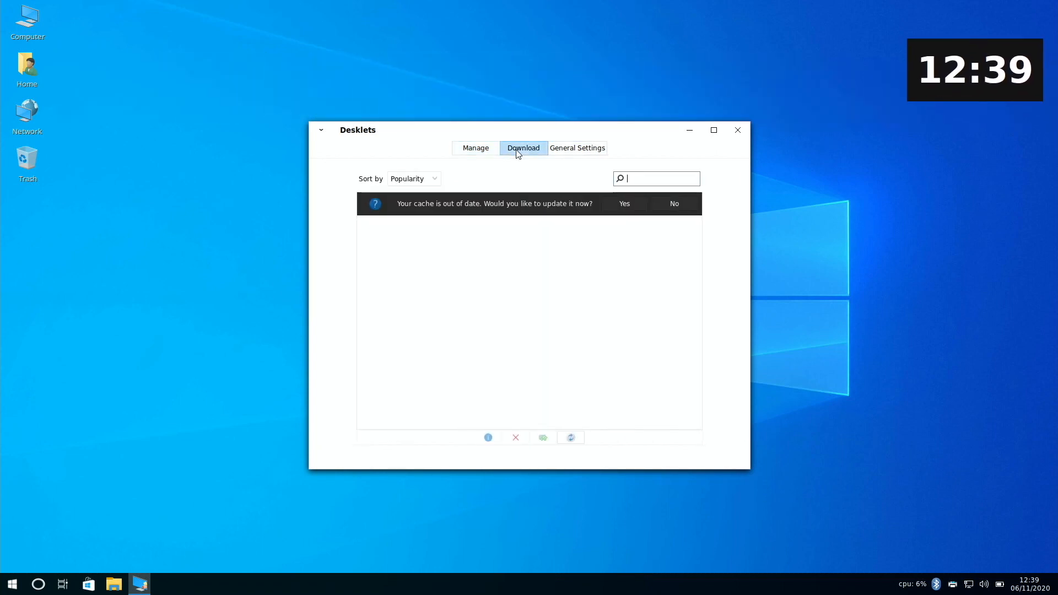
click(623, 204)
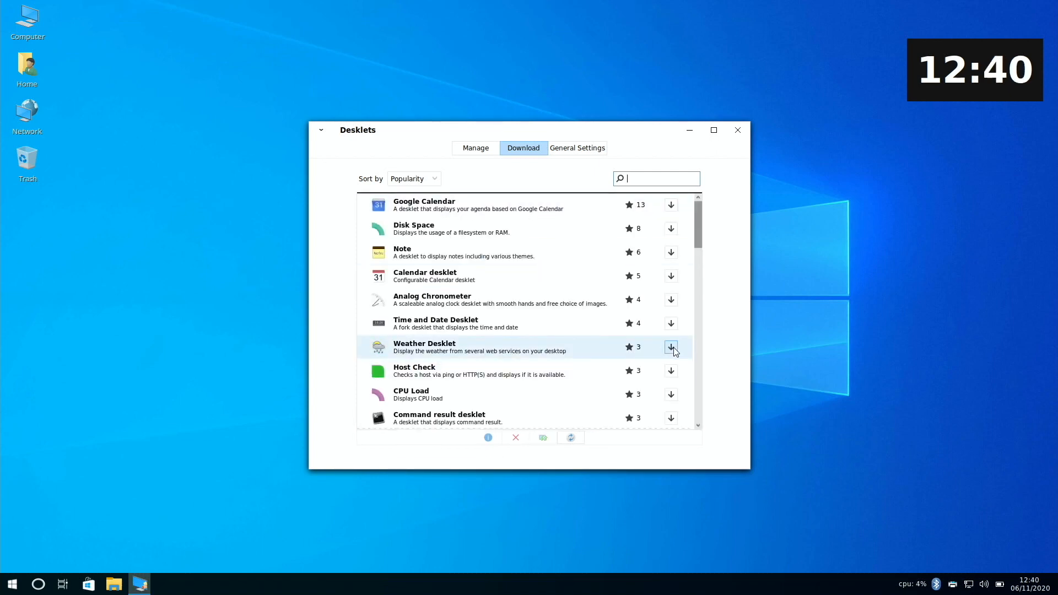
click(670, 347)
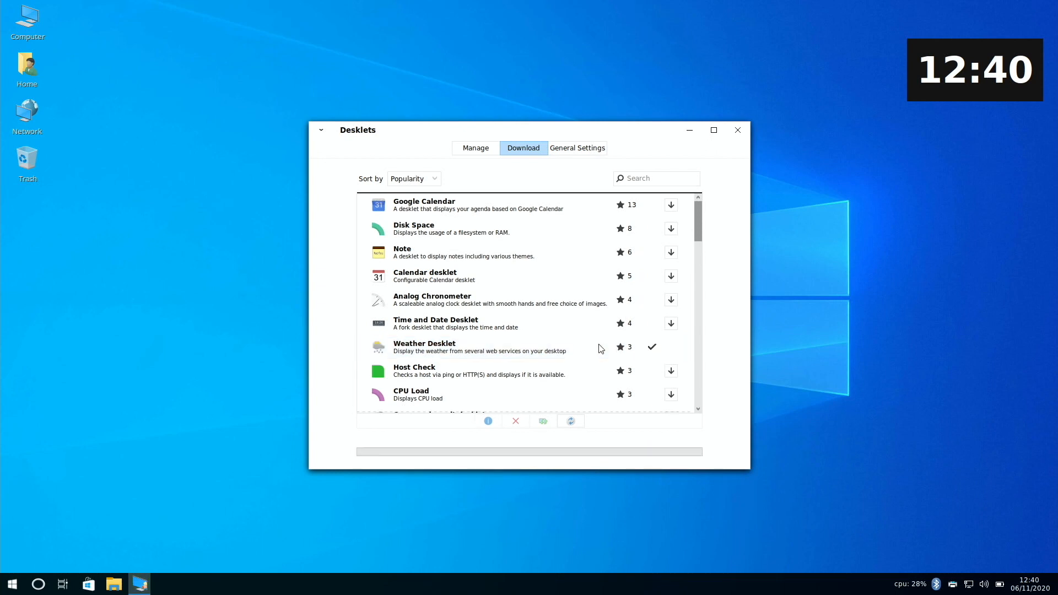
Download the CPU Load desklet and add it to the desktop
click(655, 178)
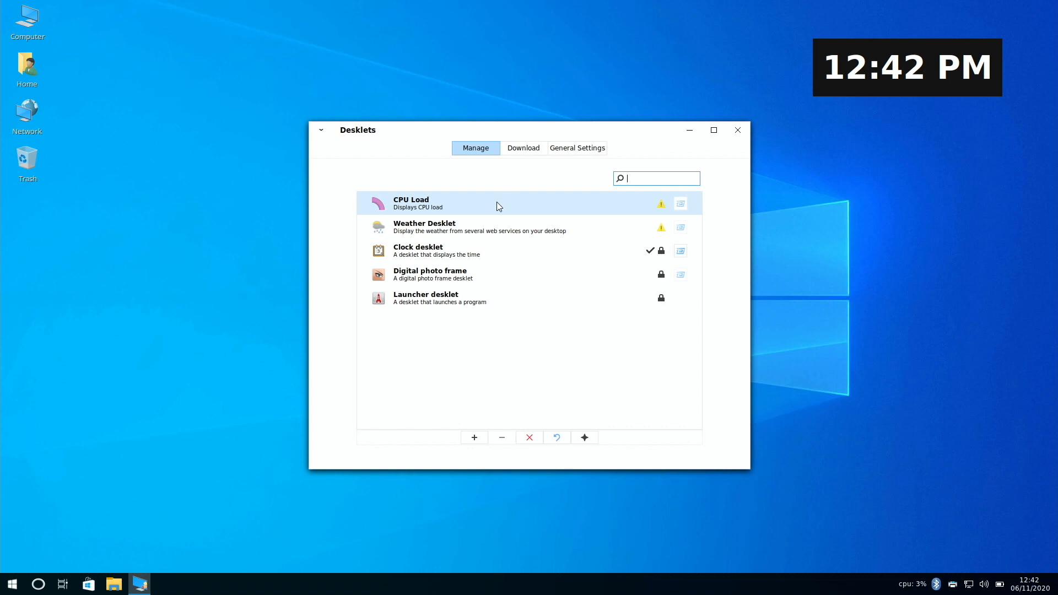
mouse_move(474, 437)
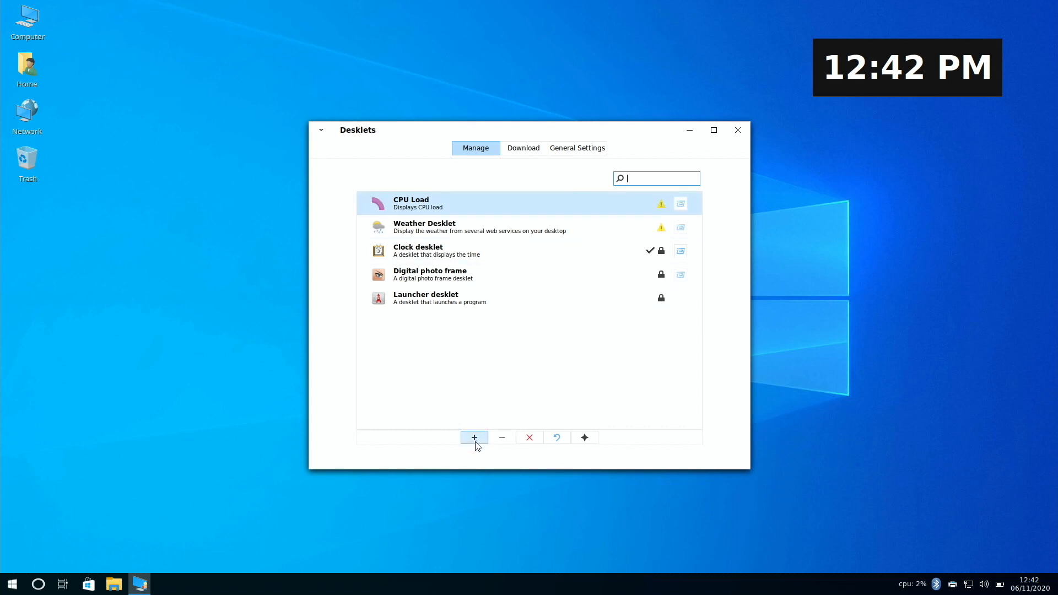
click(474, 437)
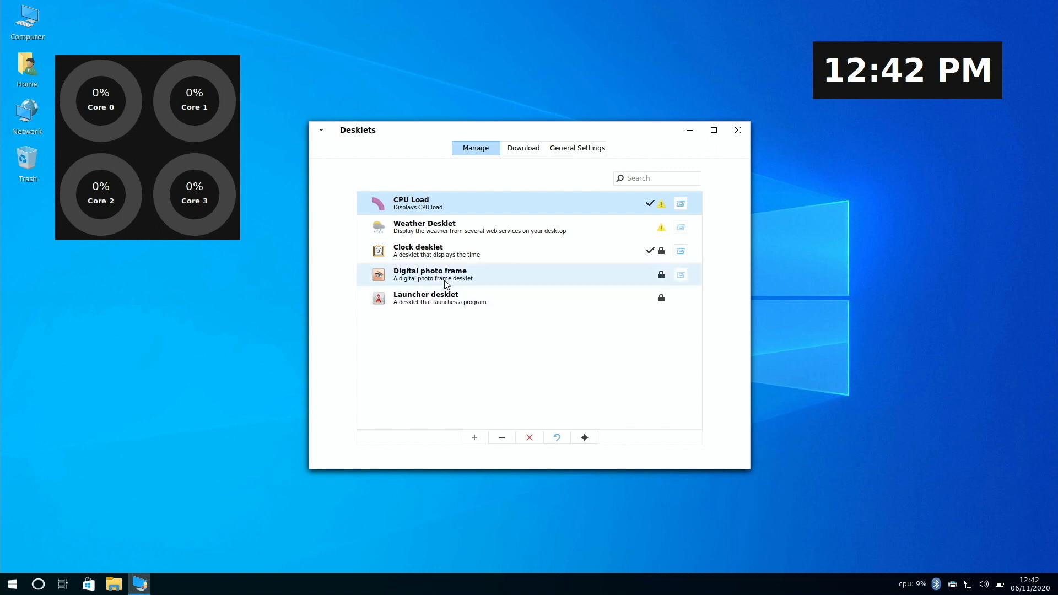
click(478, 226)
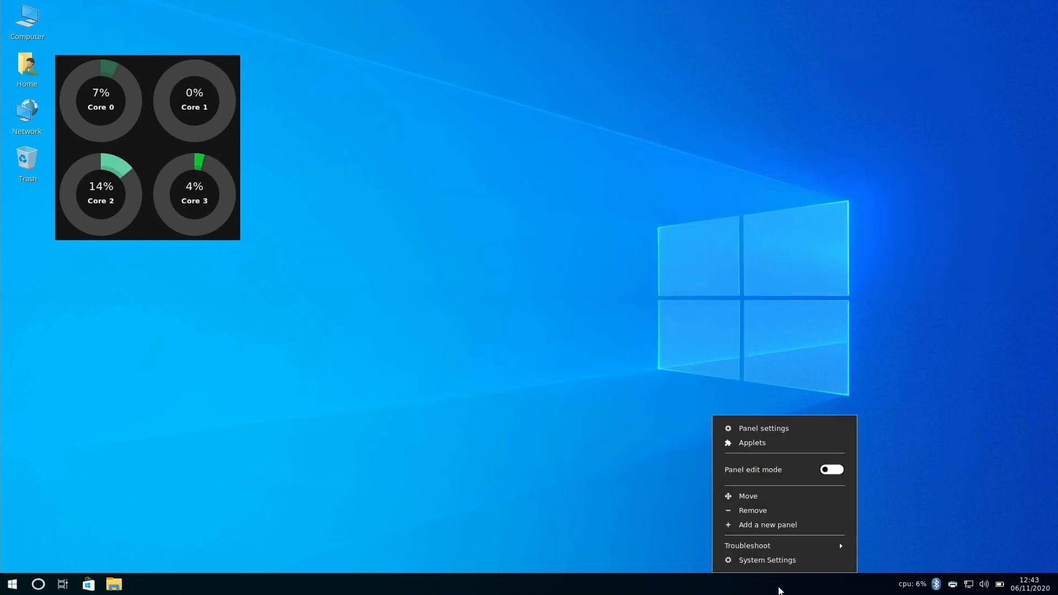
mouse_move(751, 442)
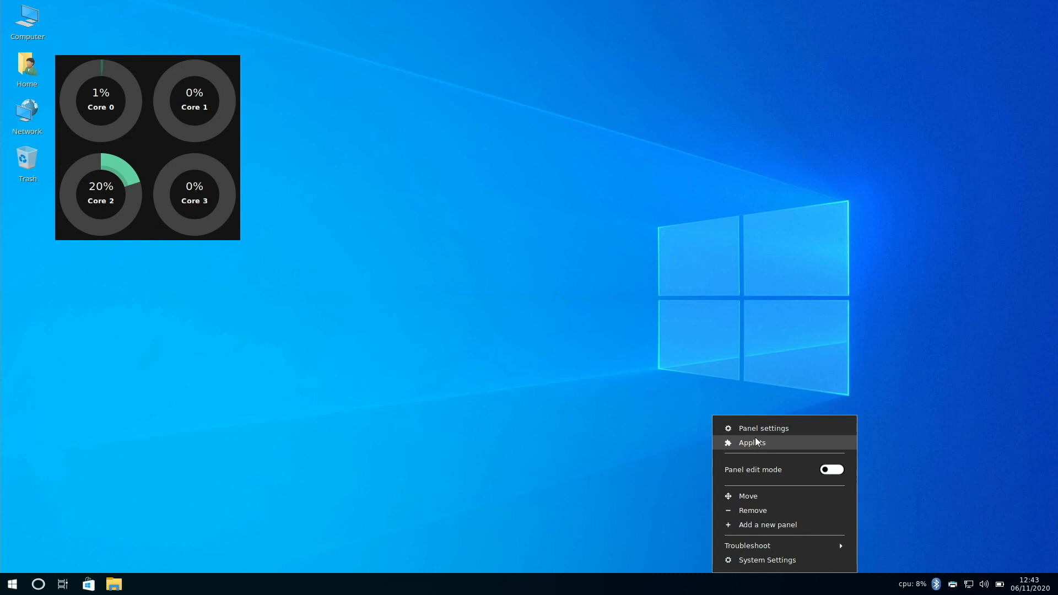
Download the Weather and CPU Temperature Indicator applets from the panel's Applets manager
click(751, 442)
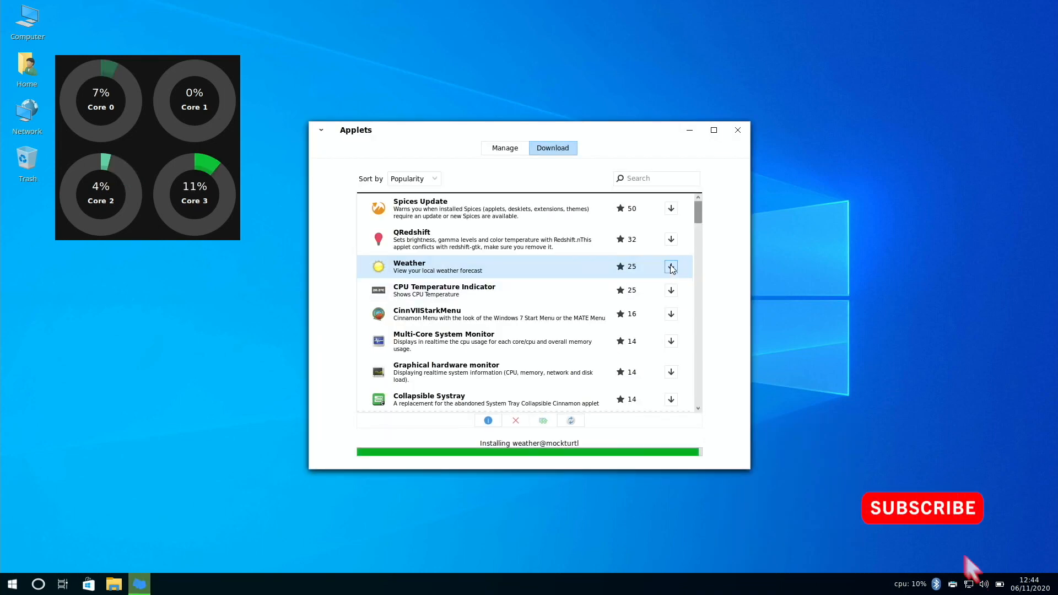
click(670, 290)
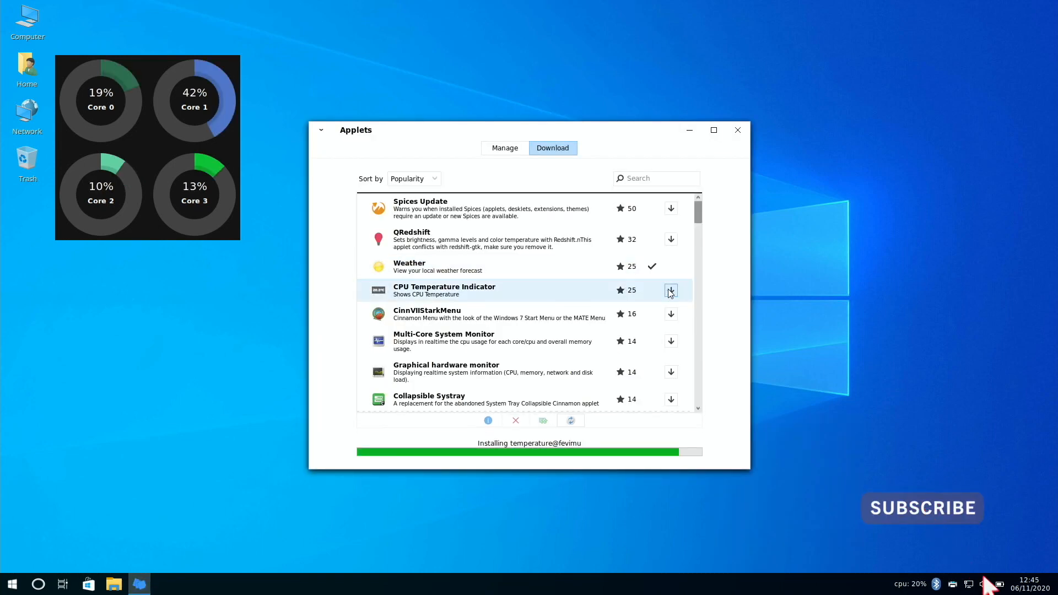
click(504, 148)
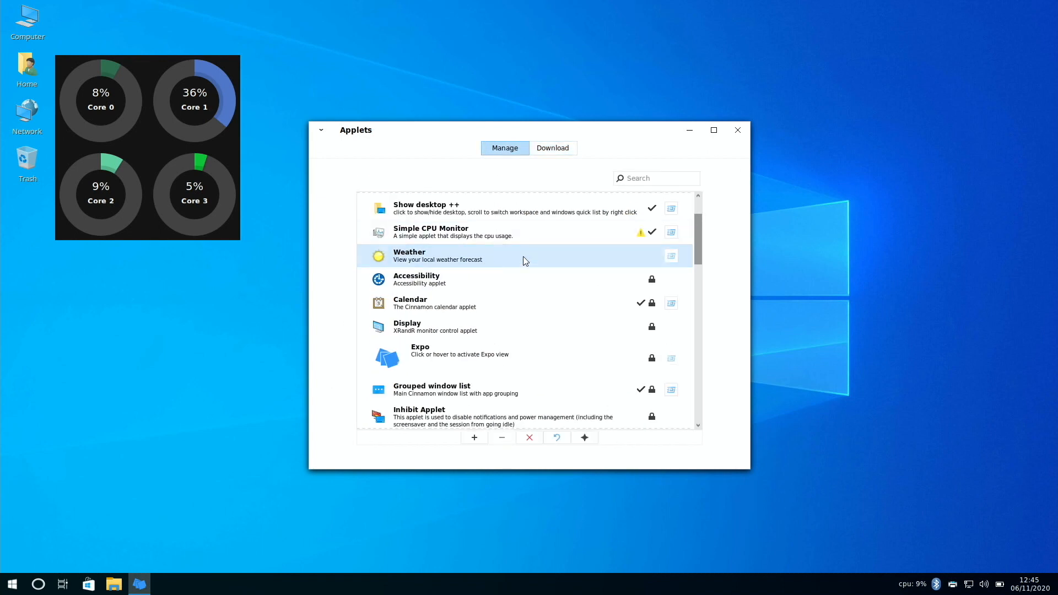
click(474, 437)
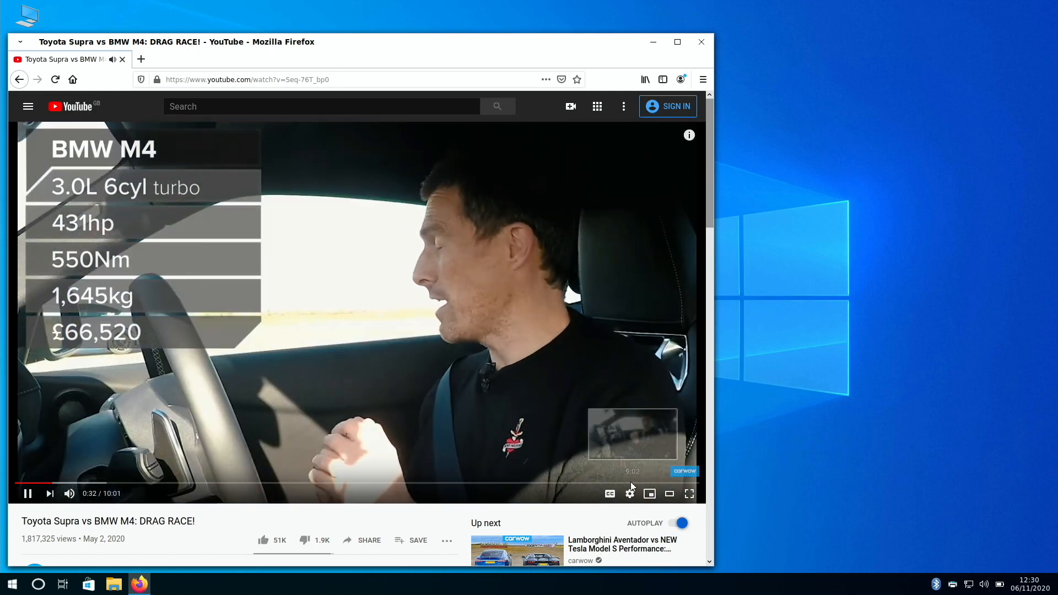
Jump ahead to the race in the Supra vs M4 video and close the overlay ad
click(346, 483)
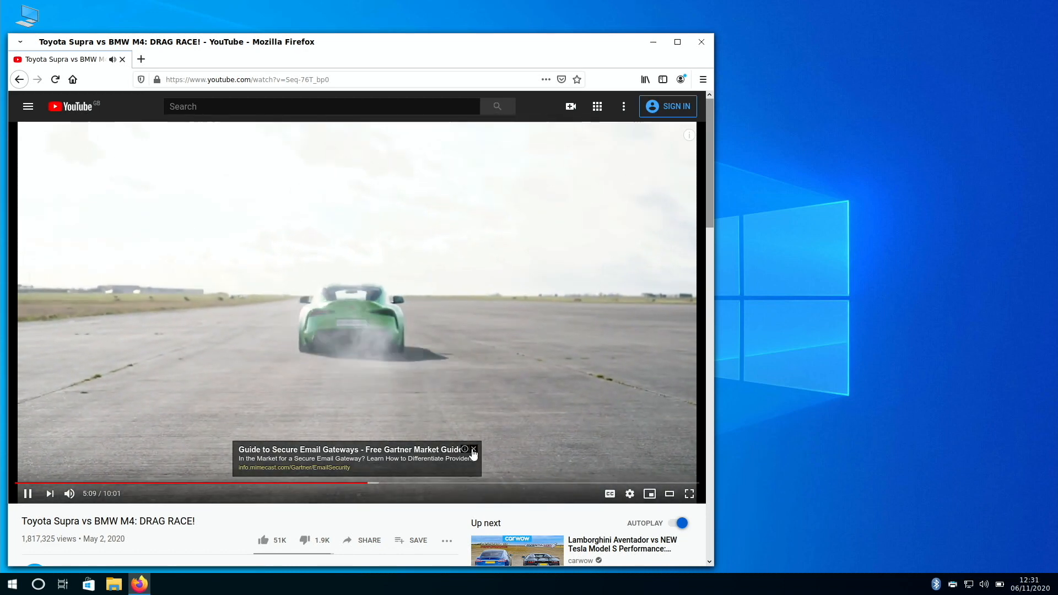
click(472, 450)
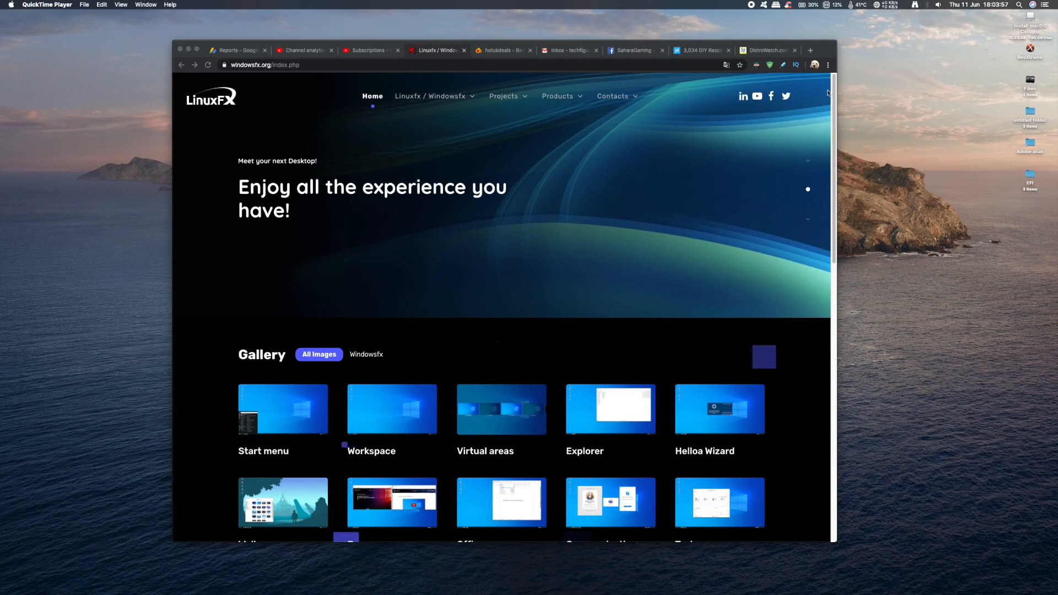
Open the Windowsfx 10 ARM (Raspberry 2, 3 and 4) page and follow DOWNLOAD to SourceForge
click(434, 95)
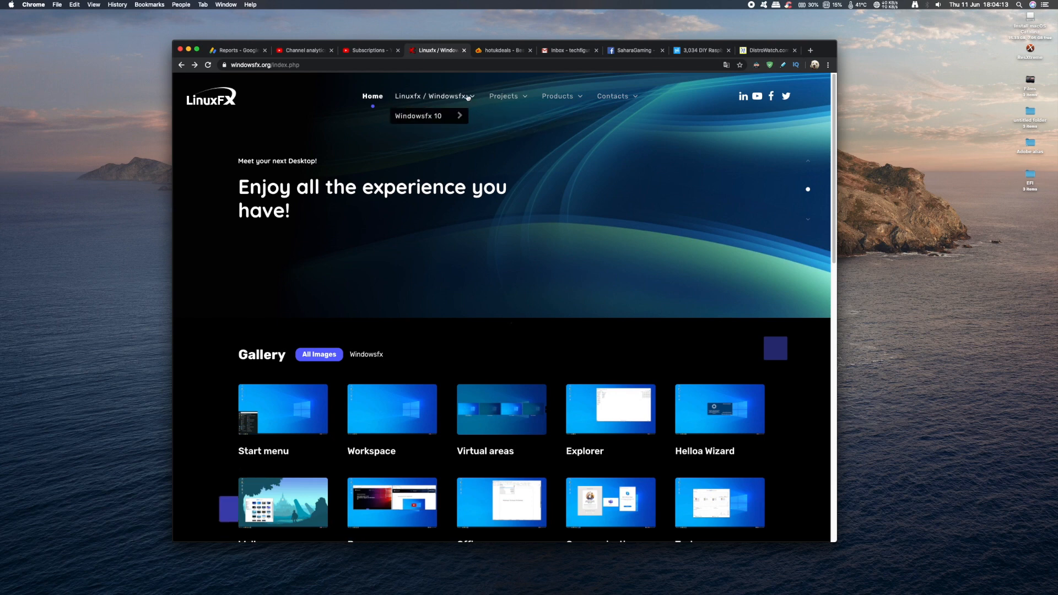
click(429, 116)
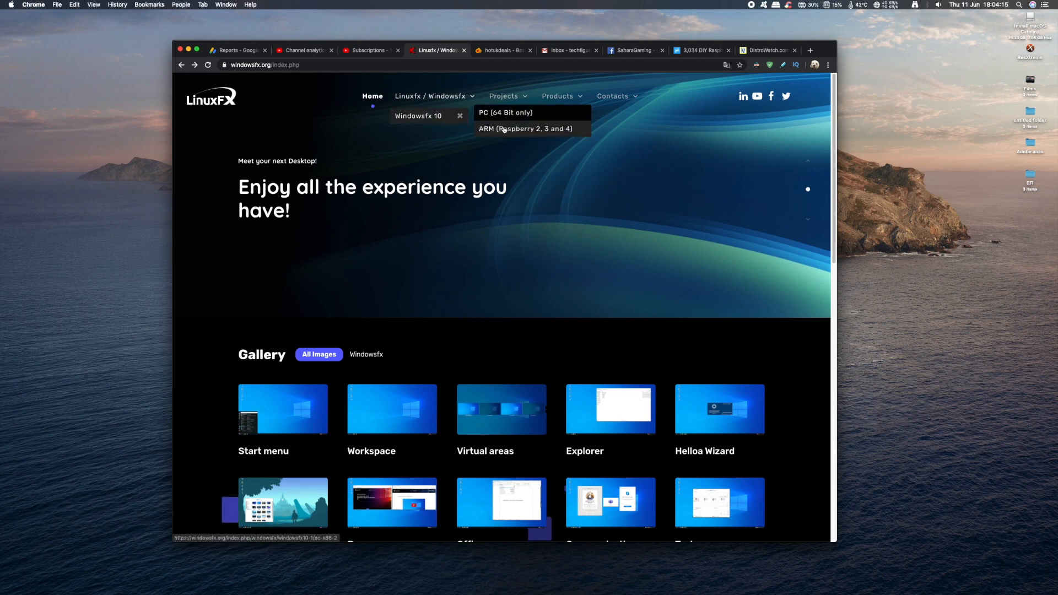
click(526, 128)
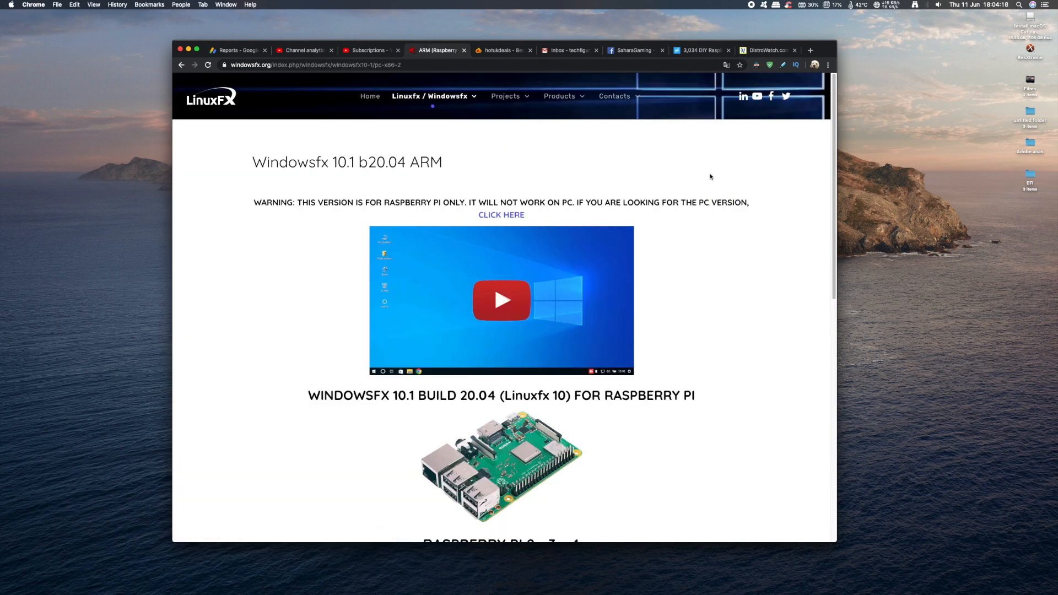
scroll(down, 3)
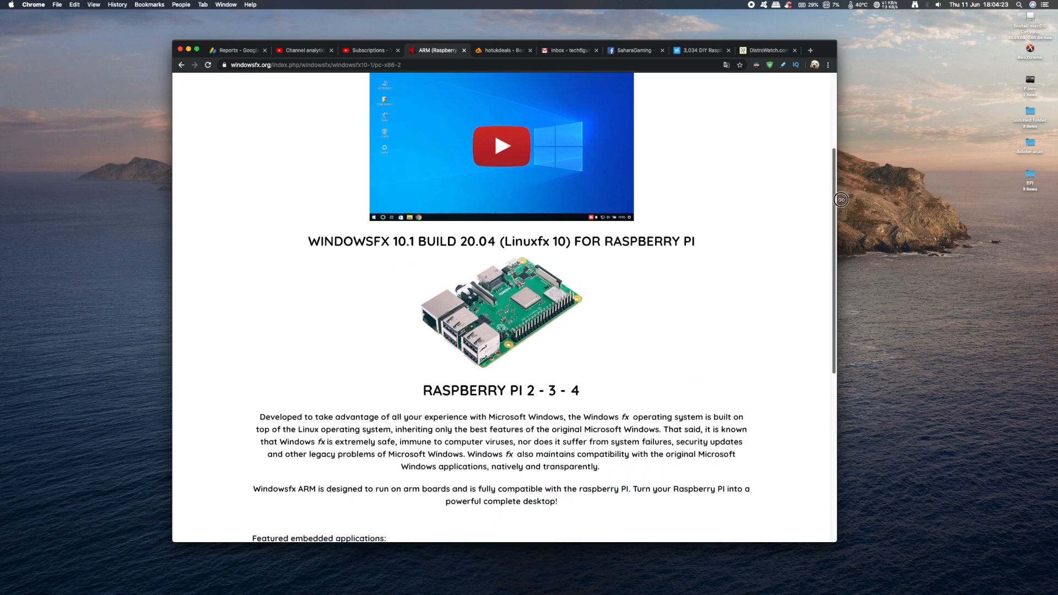
scroll(down, 3)
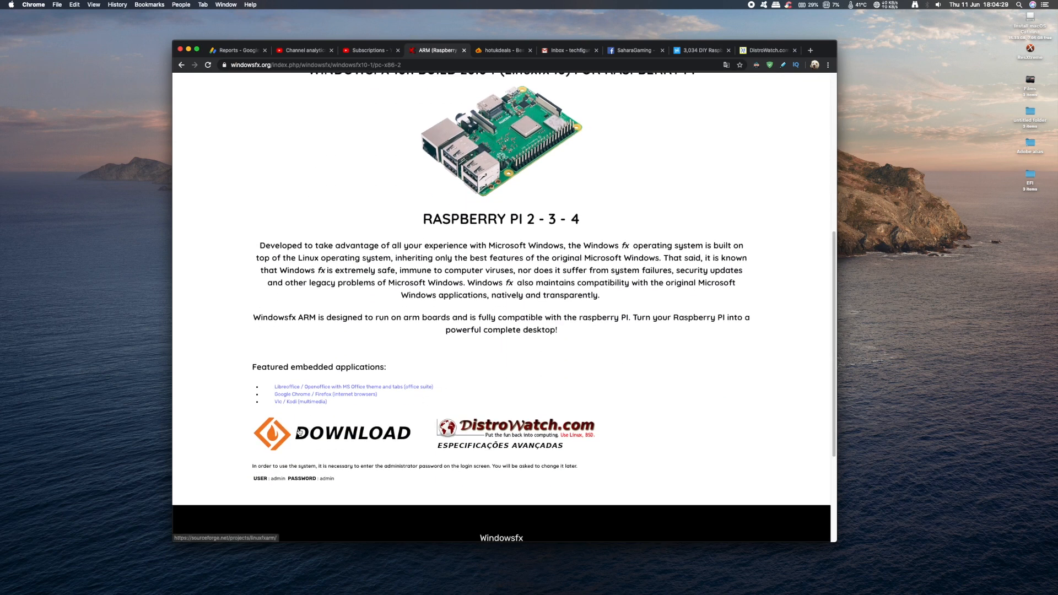
click(331, 432)
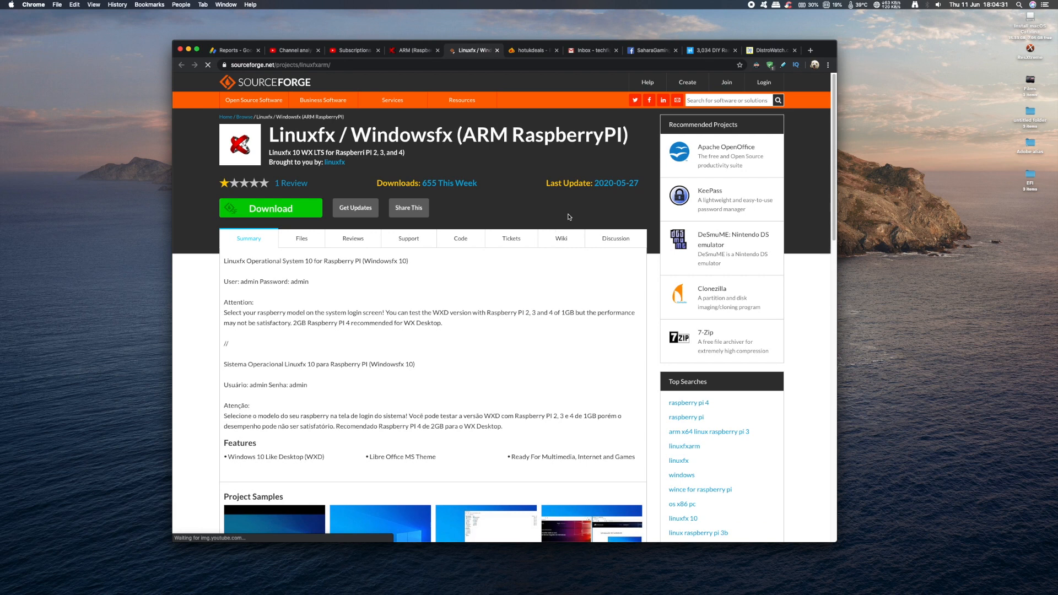
mouse_move(296, 211)
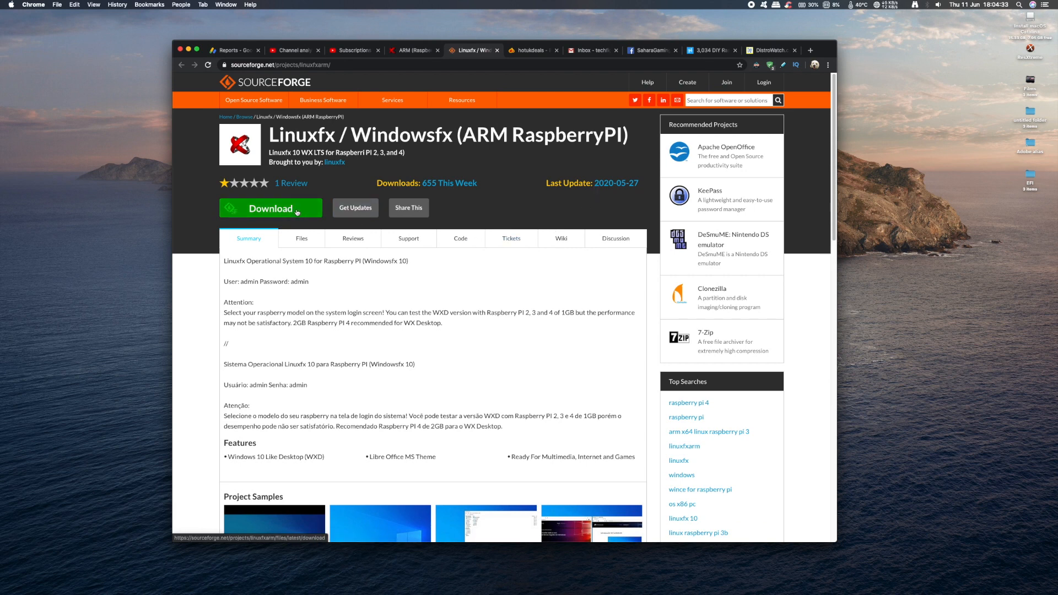
mouse_move(269, 208)
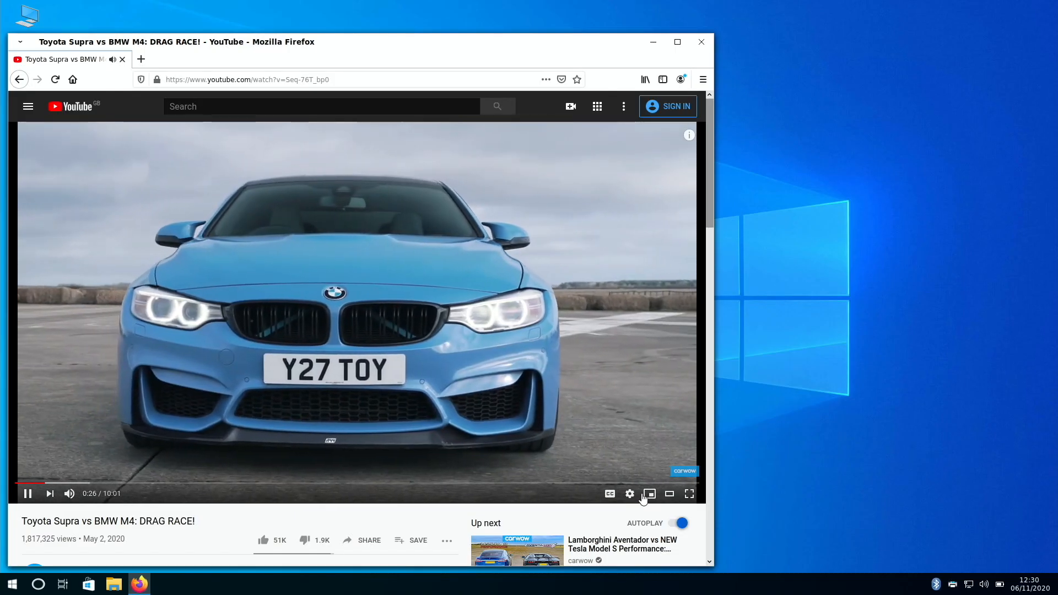
mouse_move(629, 493)
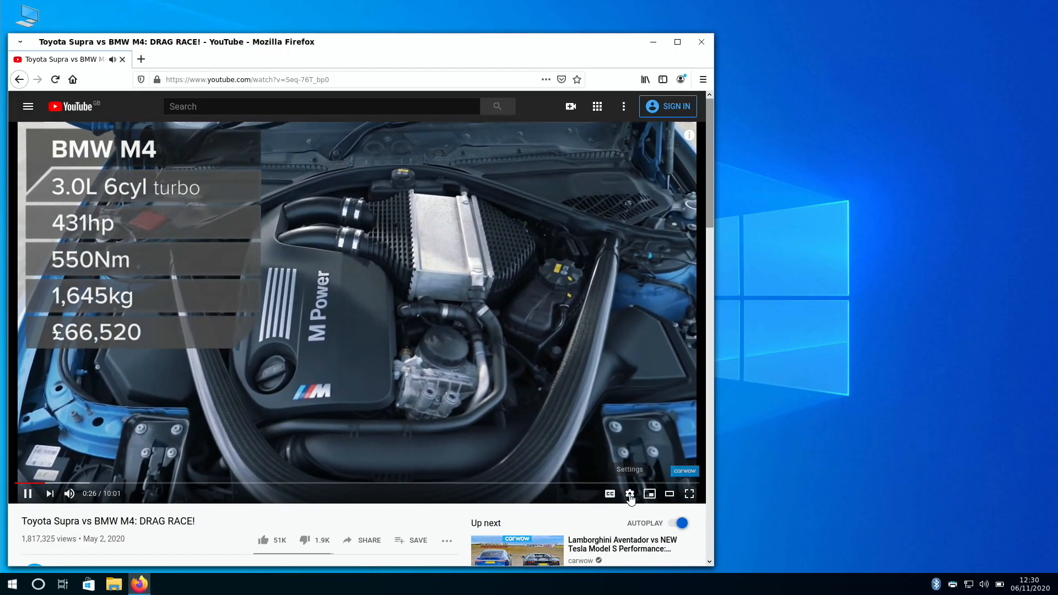